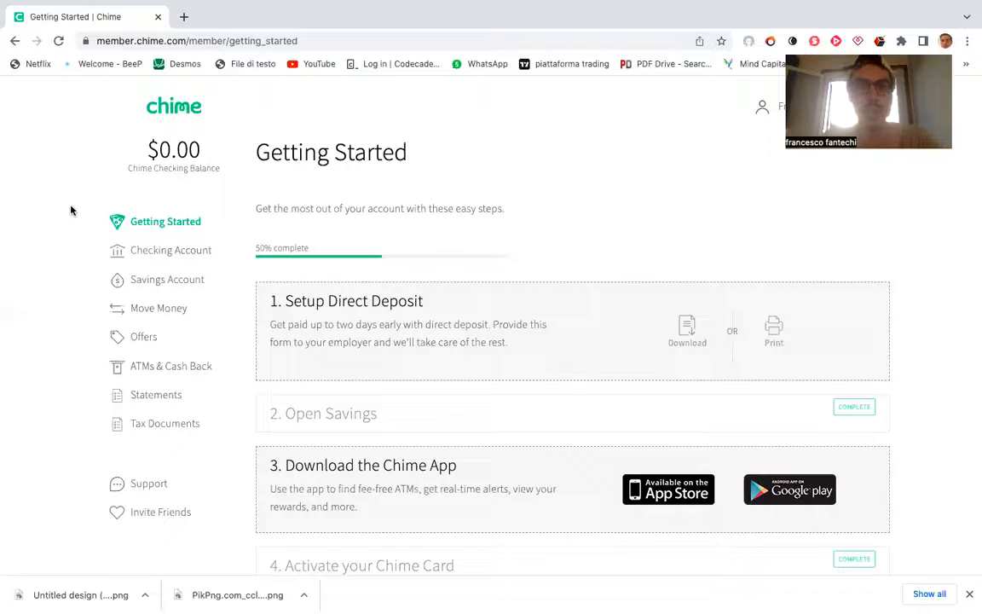
Step: View the Checking Account's June 2022 Spend Tracking, showing a $0.00 total and no transactions
{"action": "scroll", "scroll_direction": "down", "scroll_amount": 3}
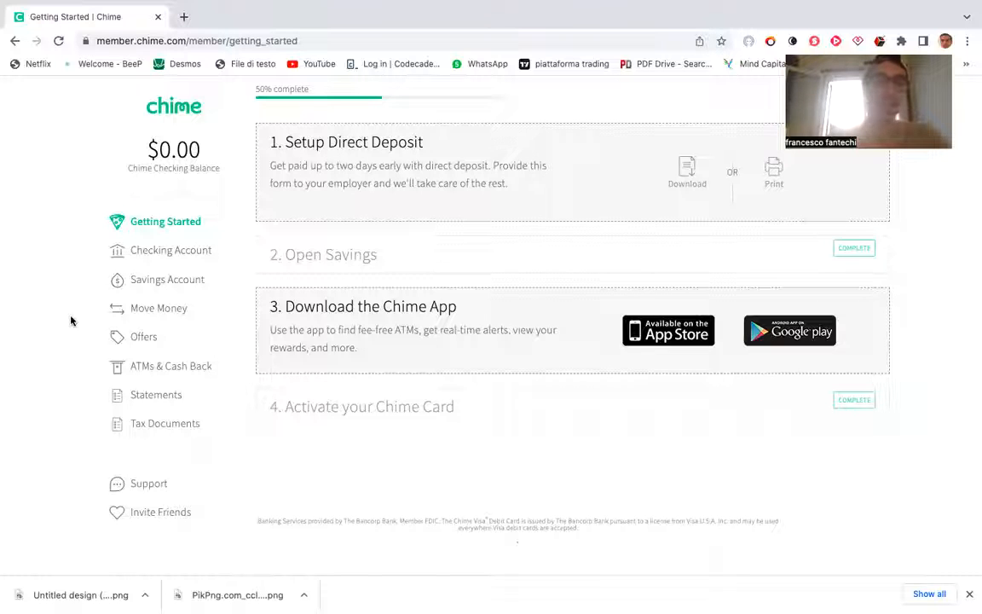
{"action": "mouse_move", "coordinate": [168, 280]}
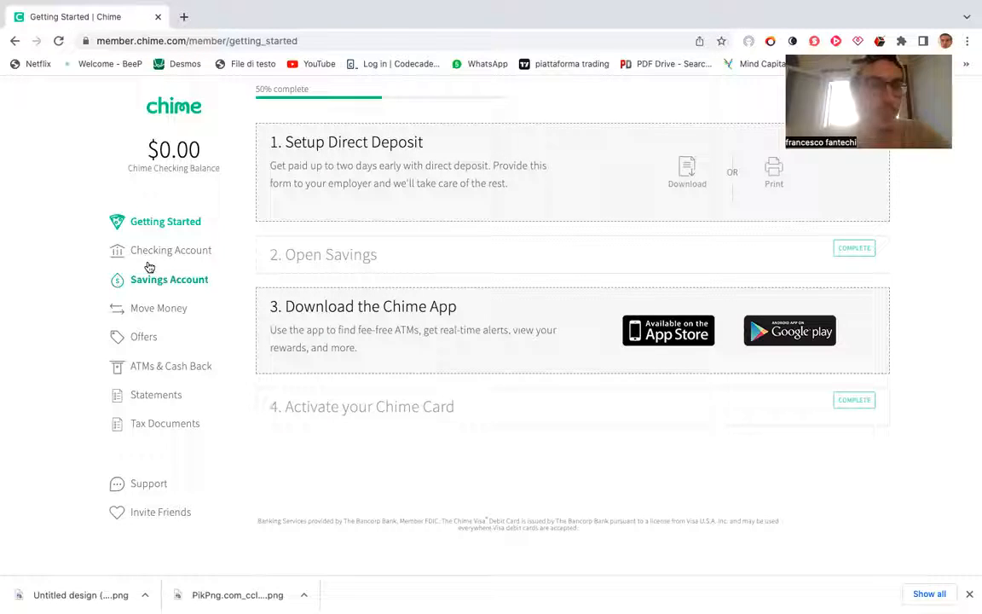
{"action": "left_click", "coordinate": [171, 249]}
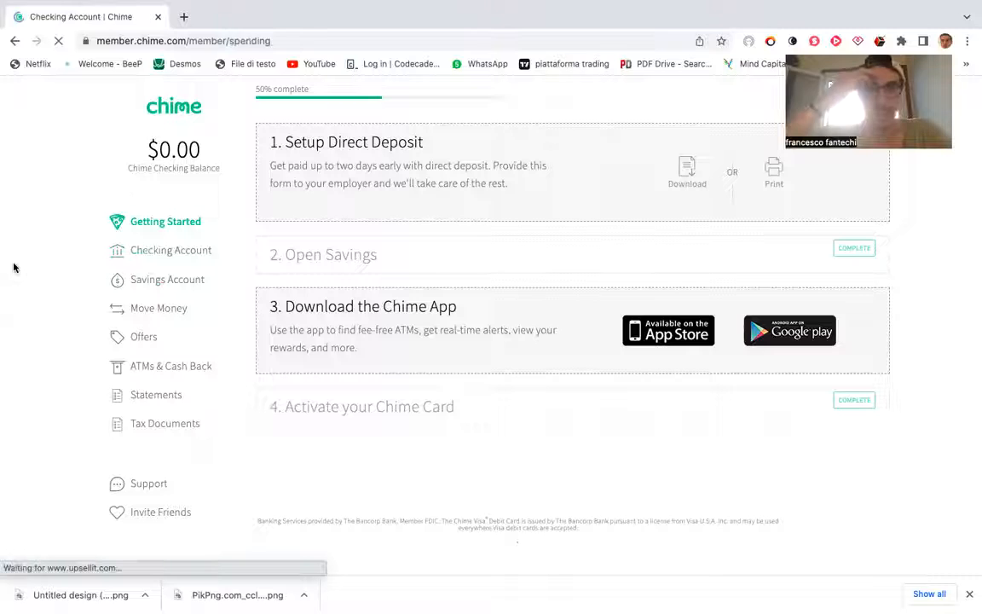
{"action": "left_click", "coordinate": [170, 250]}
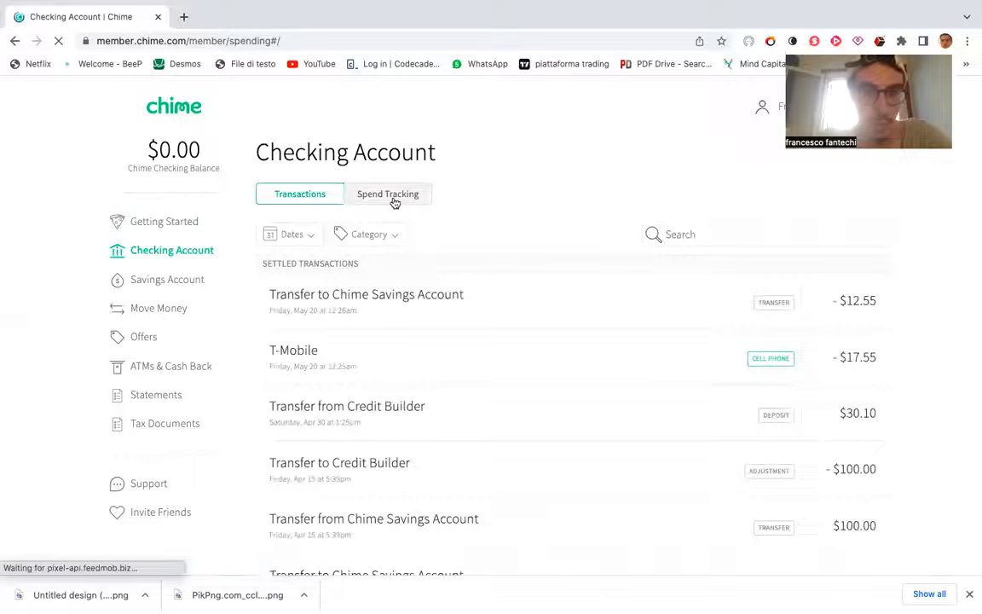
{"action": "left_click", "coordinate": [388, 194]}
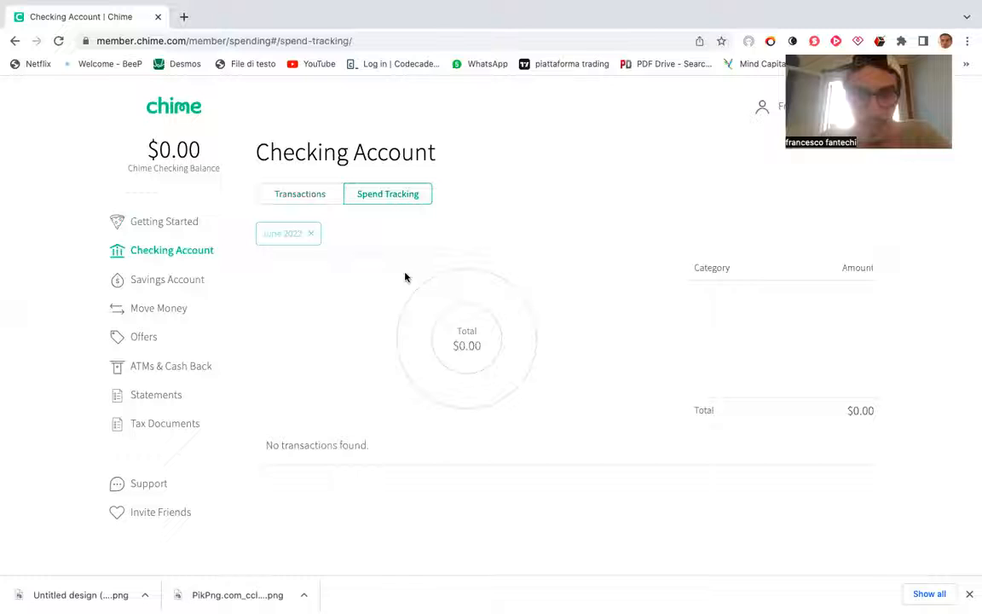
{"action": "left_click", "coordinate": [168, 279]}
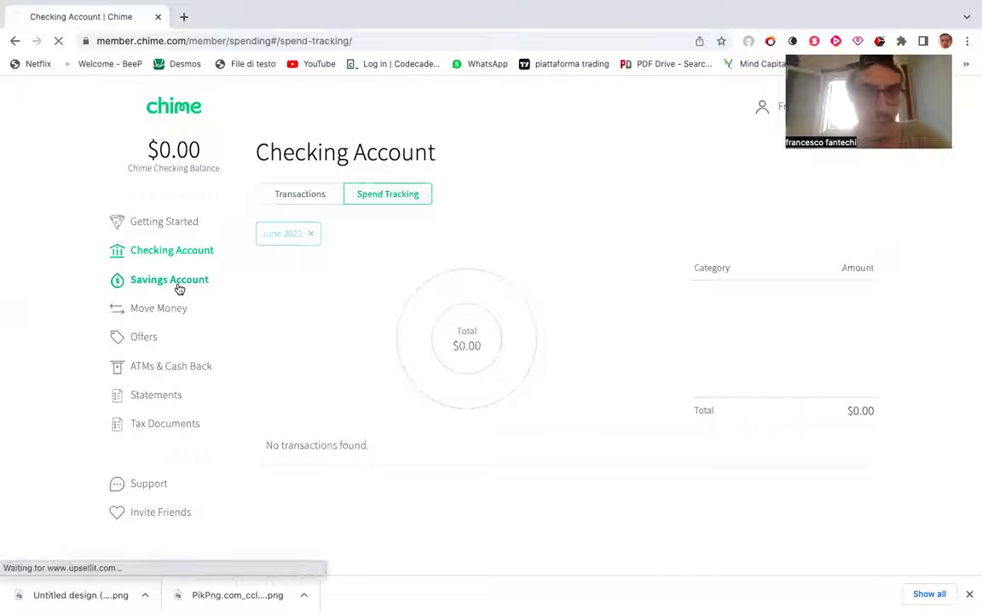
Step: View the Savings Account's $498.23 balance and settled interest payments and transfers
{"action": "left_click", "coordinate": [169, 279]}
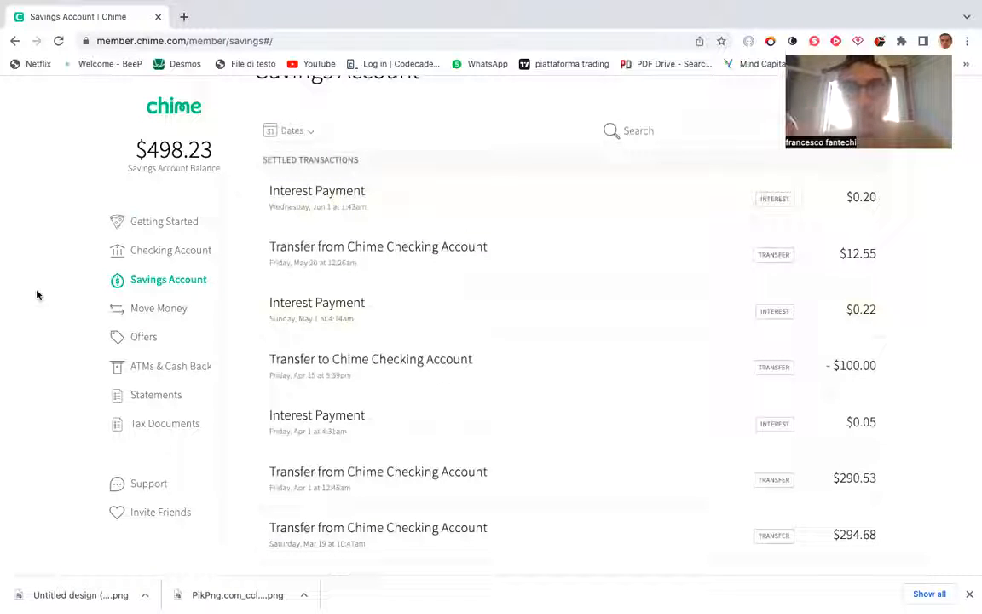
{"action": "left_click", "coordinate": [159, 307]}
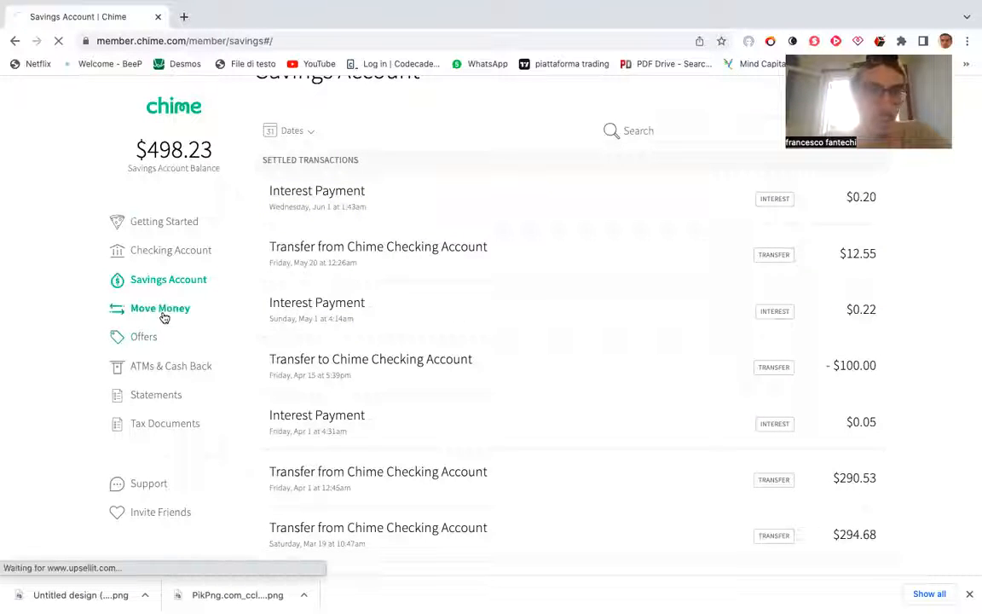
Step: Show the Move Money direct deposit information with its print and download form options
{"action": "left_click", "coordinate": [160, 308]}
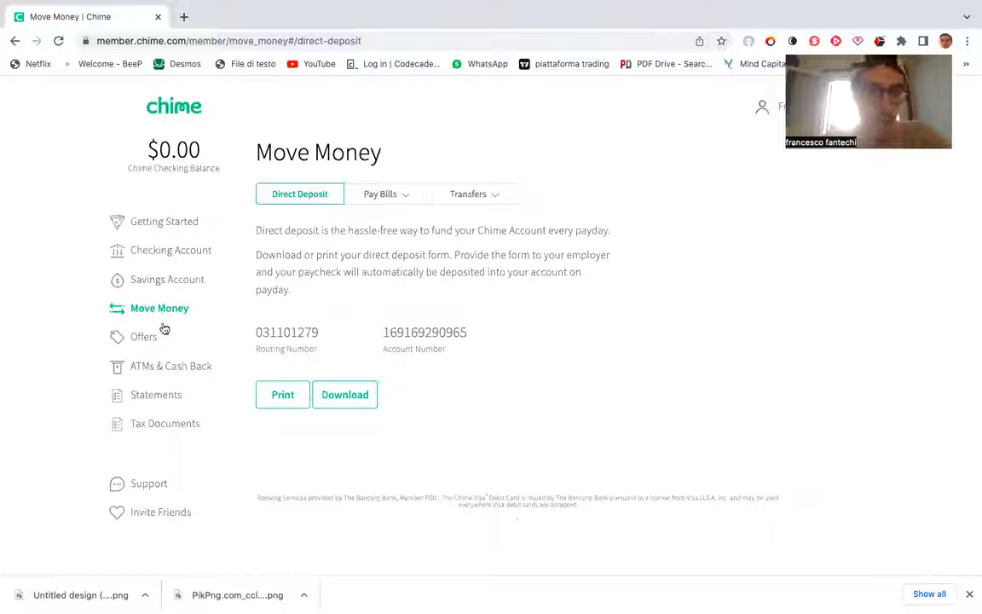
{"action": "left_click", "coordinate": [143, 335]}
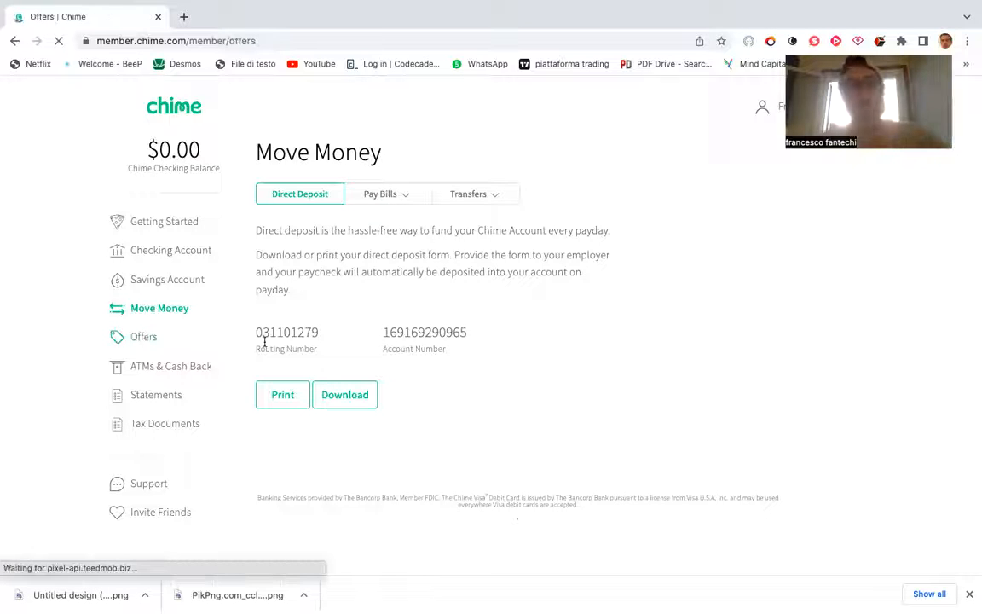
{"action": "left_click", "coordinate": [143, 336]}
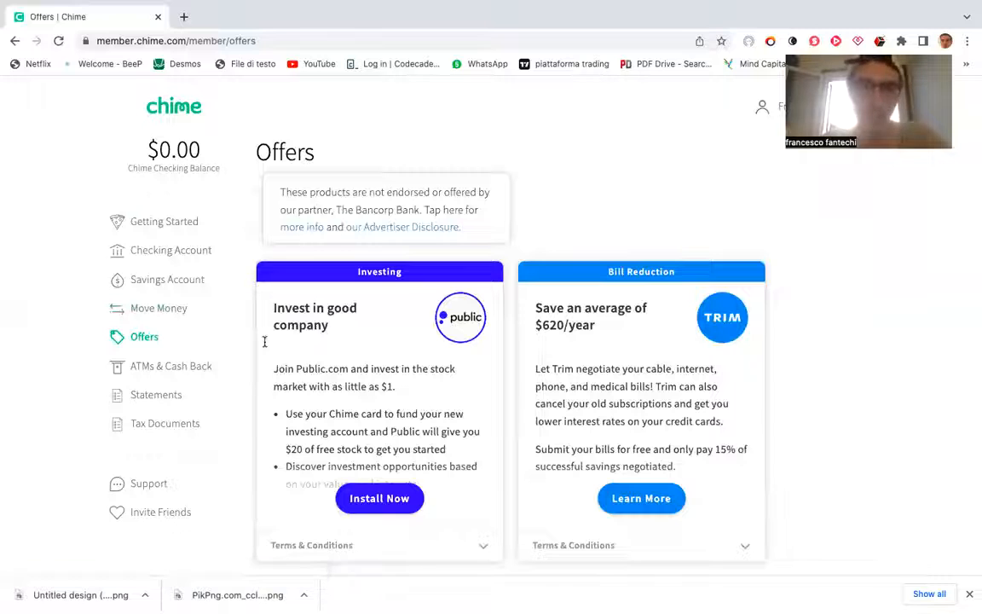
{"action": "mouse_move", "coordinate": [848, 279]}
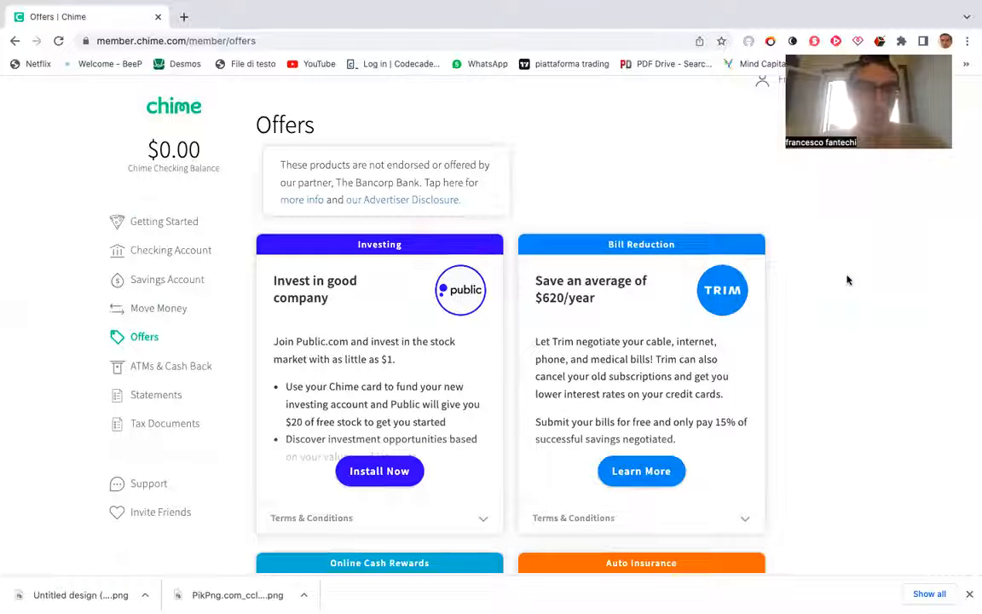
{"action": "scroll", "scroll_direction": "down", "scroll_amount": 3}
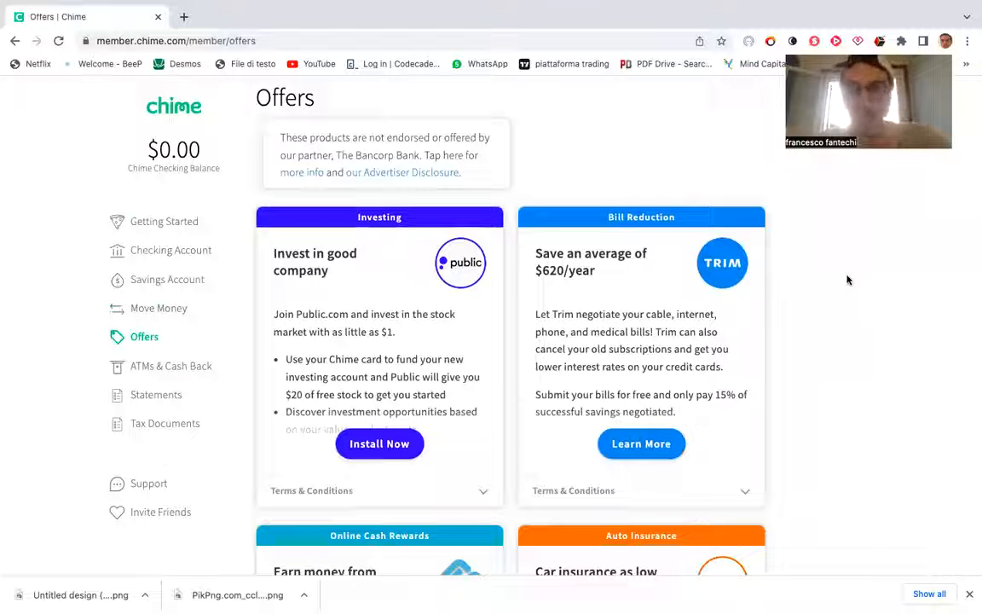
{"action": "scroll", "scroll_direction": "down", "scroll_amount": 3}
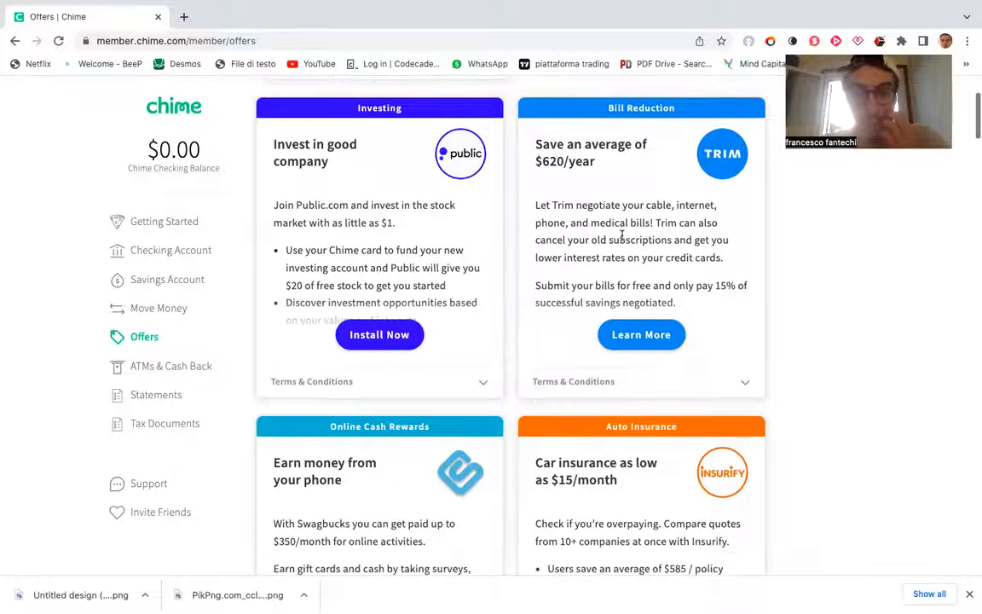
{"action": "scroll", "scroll_direction": "down", "scroll_amount": 3}
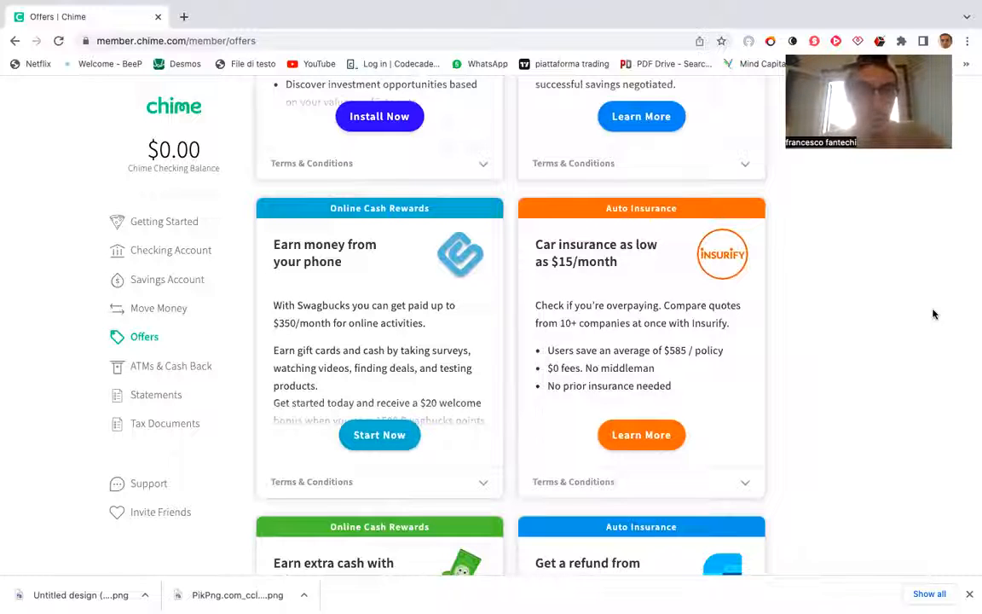
{"action": "scroll", "scroll_direction": "down", "scroll_amount": 3}
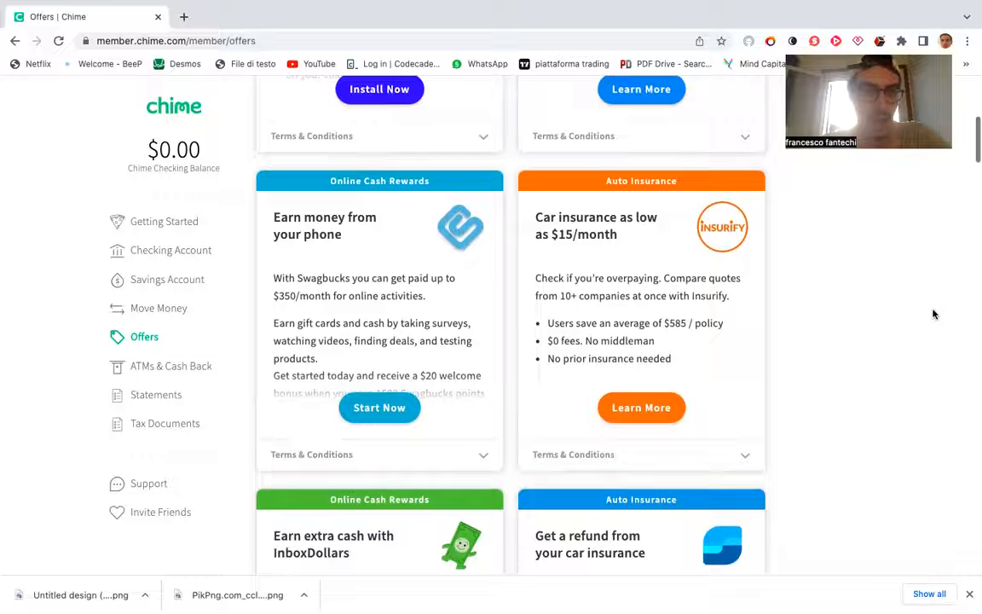
{"action": "scroll", "scroll_direction": "down", "scroll_amount": 3}
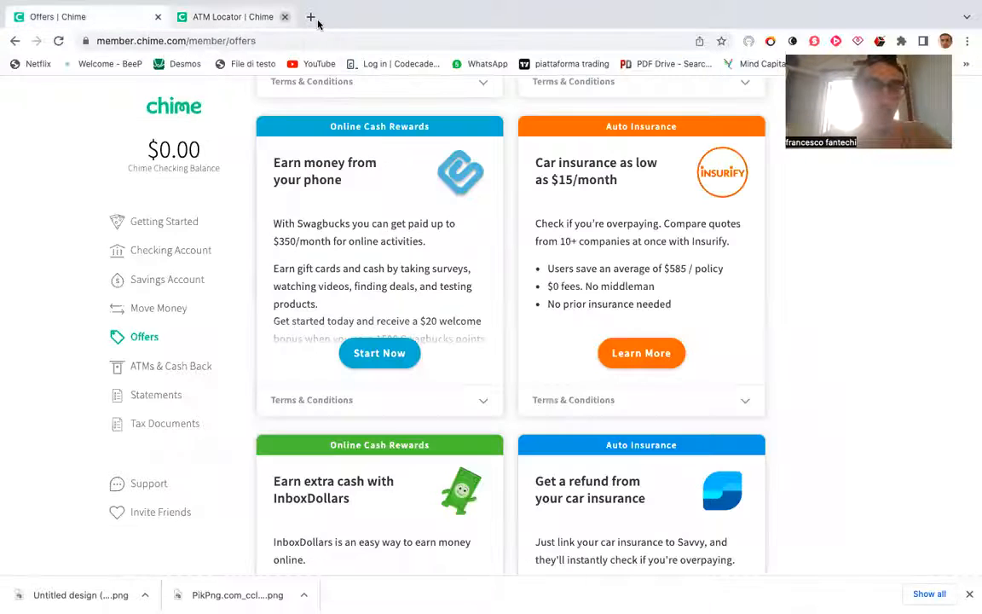
Step: Close the ATM Locator tab and list Chime Checking statements from February to May 2022
{"action": "left_click", "coordinate": [284, 16]}
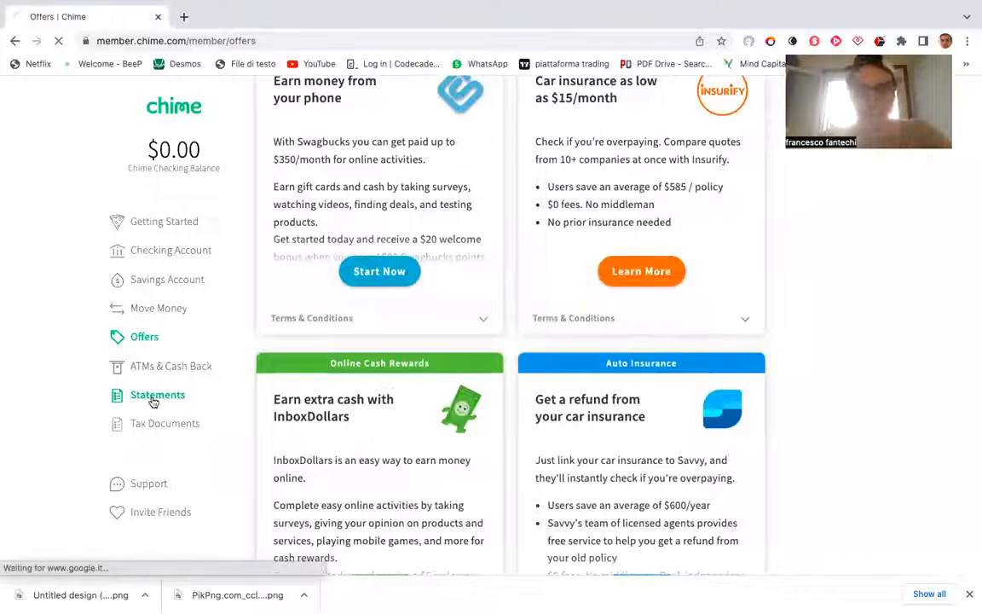
{"action": "left_click", "coordinate": [157, 395]}
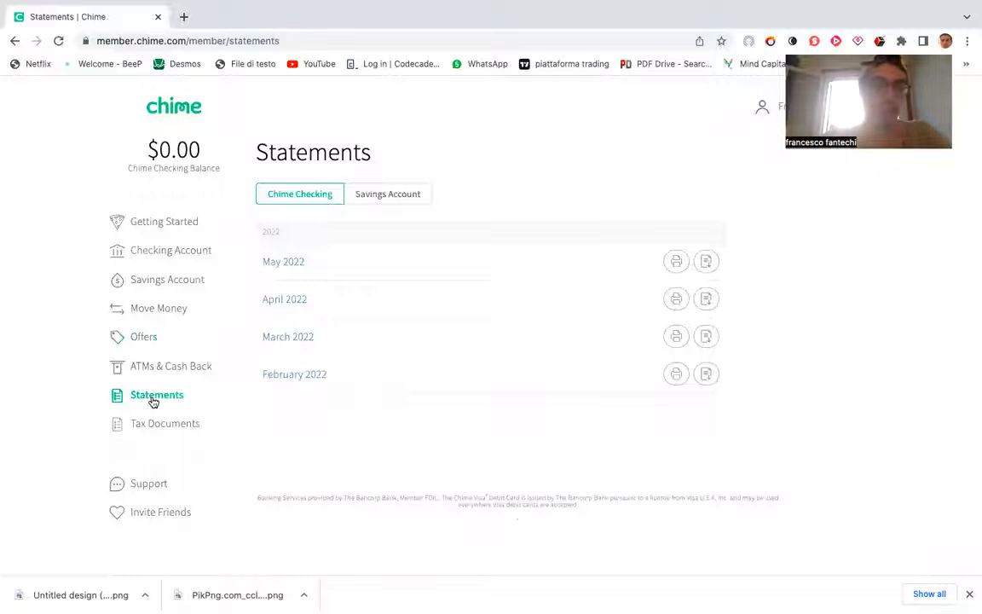
{"action": "left_click", "coordinate": [387, 193]}
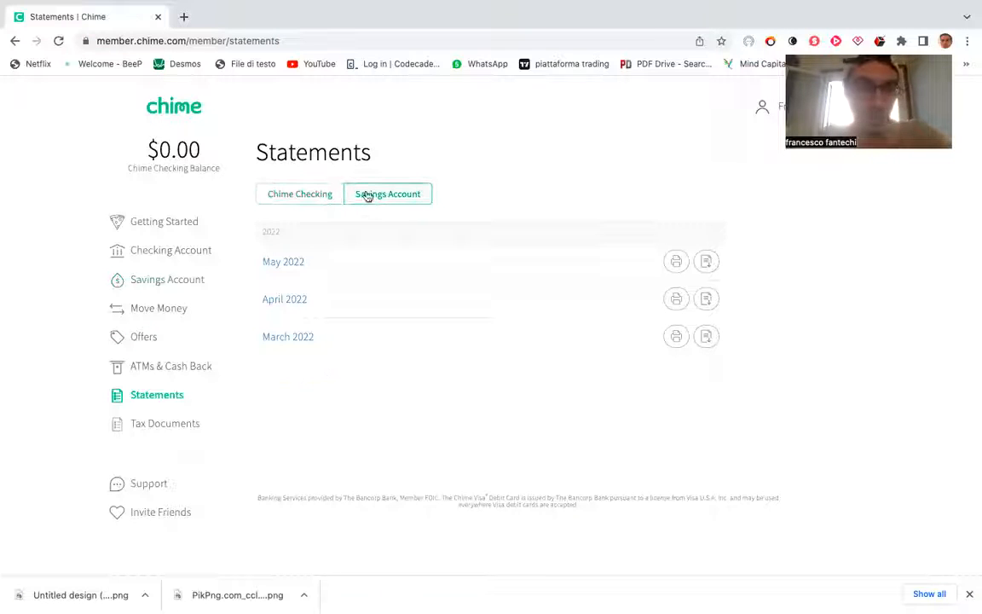
{"action": "left_click", "coordinate": [299, 193]}
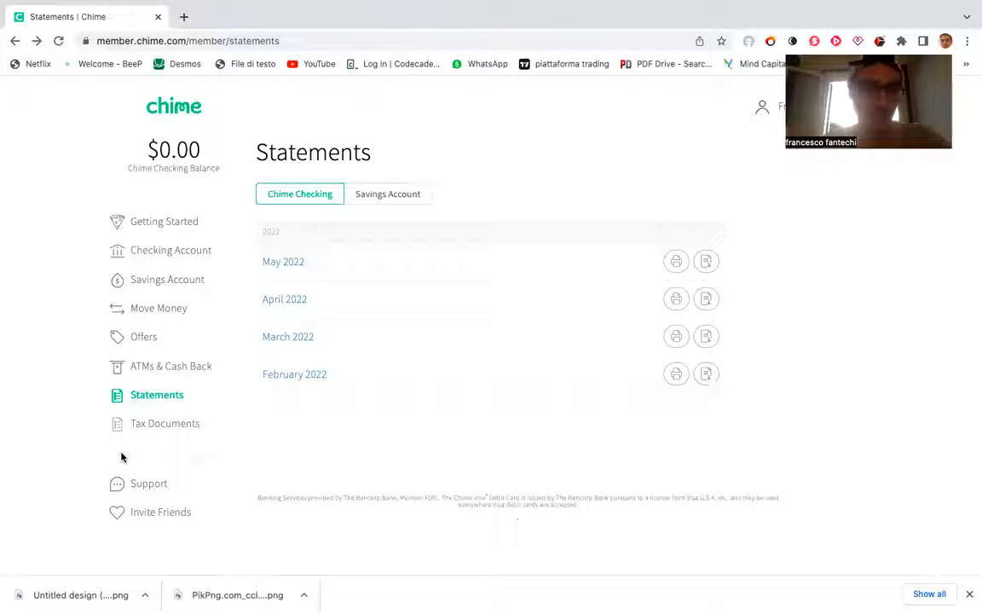
{"action": "mouse_move", "coordinate": [148, 483]}
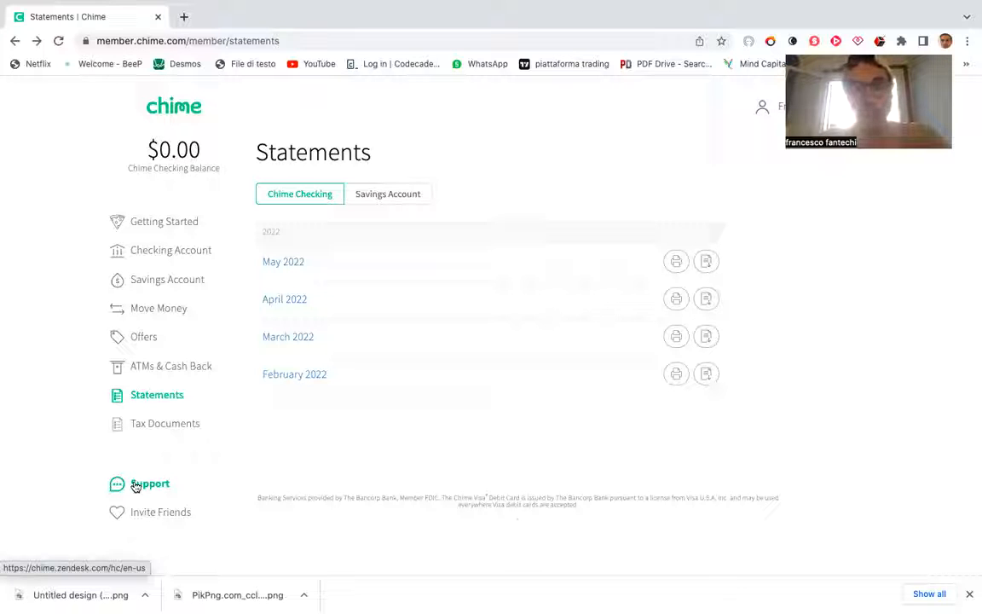
{"action": "mouse_move", "coordinate": [154, 514]}
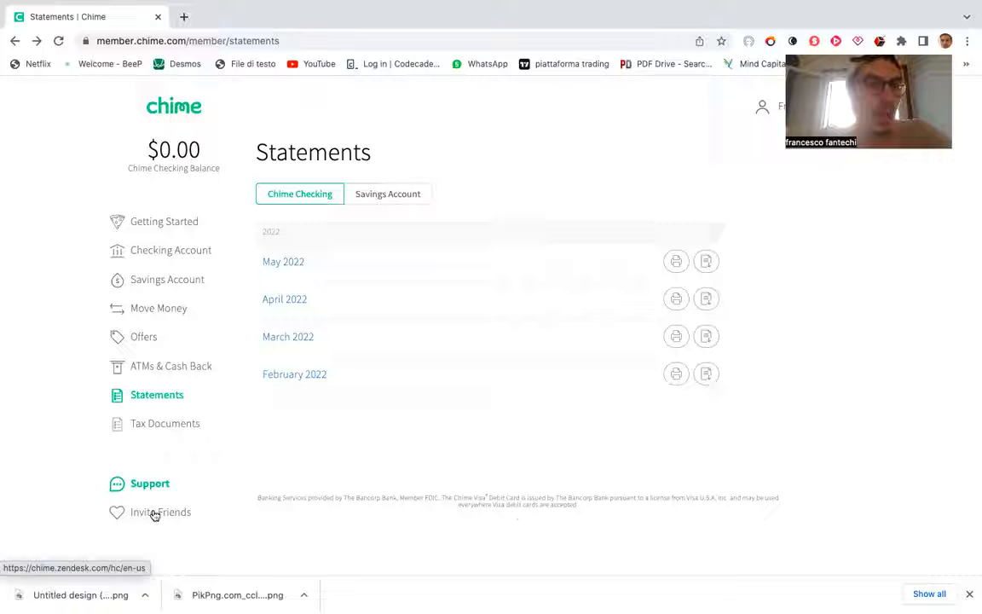
{"action": "mouse_move", "coordinate": [12, 302]}
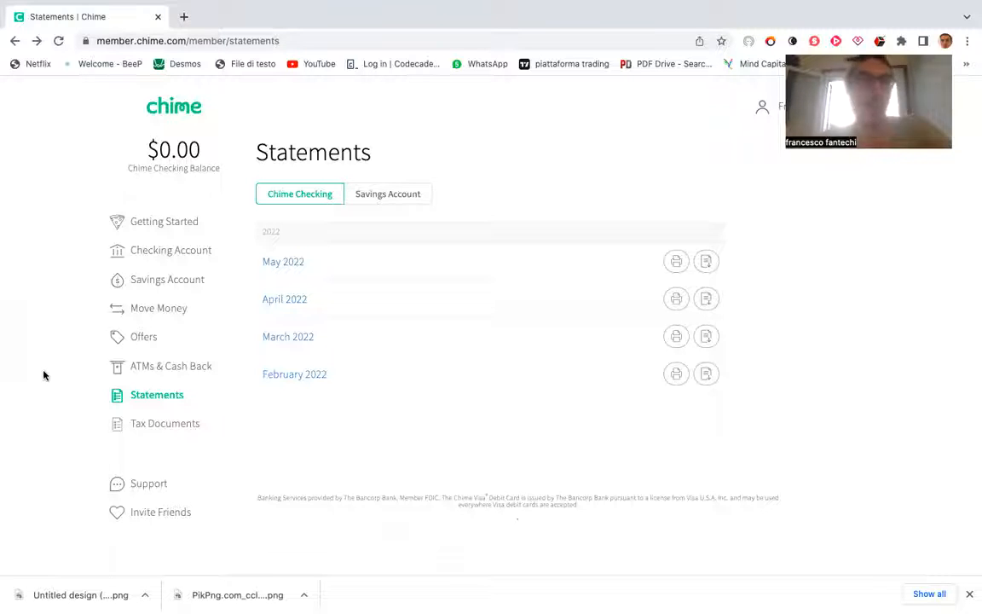
{"action": "mouse_move", "coordinate": [576, 12]}
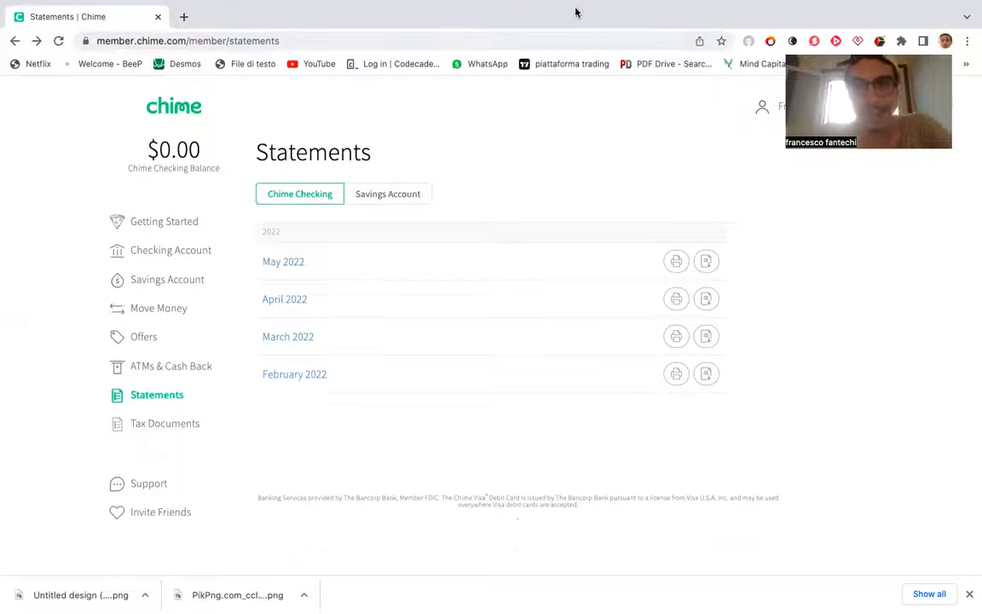